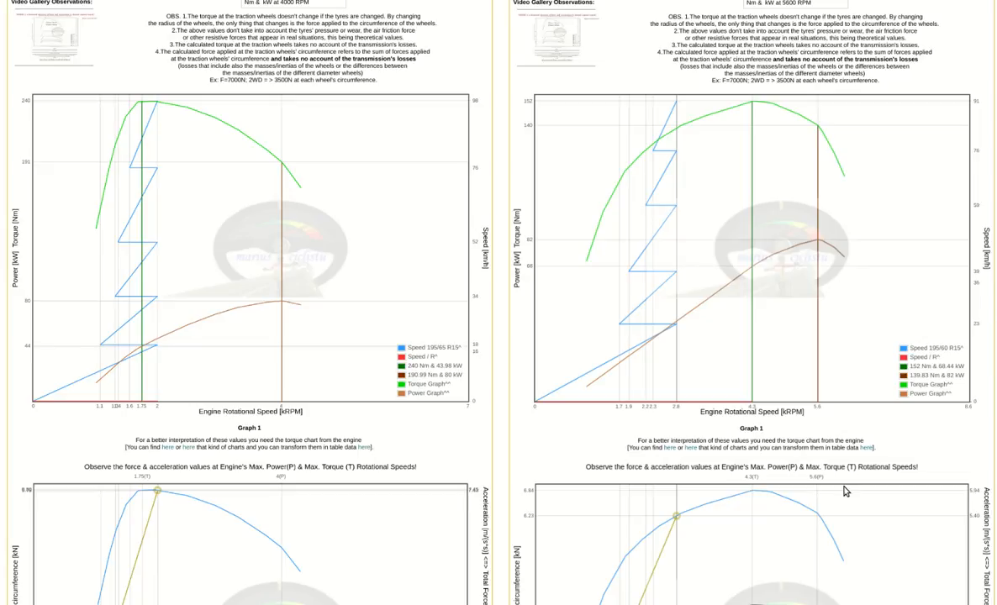
mouse_move(796, 457)
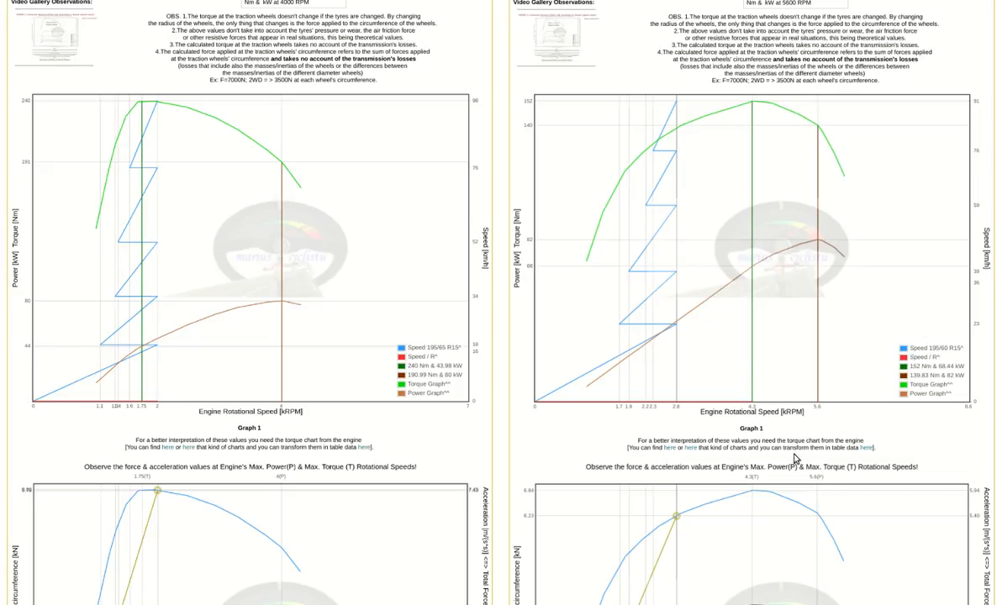
mouse_move(149, 343)
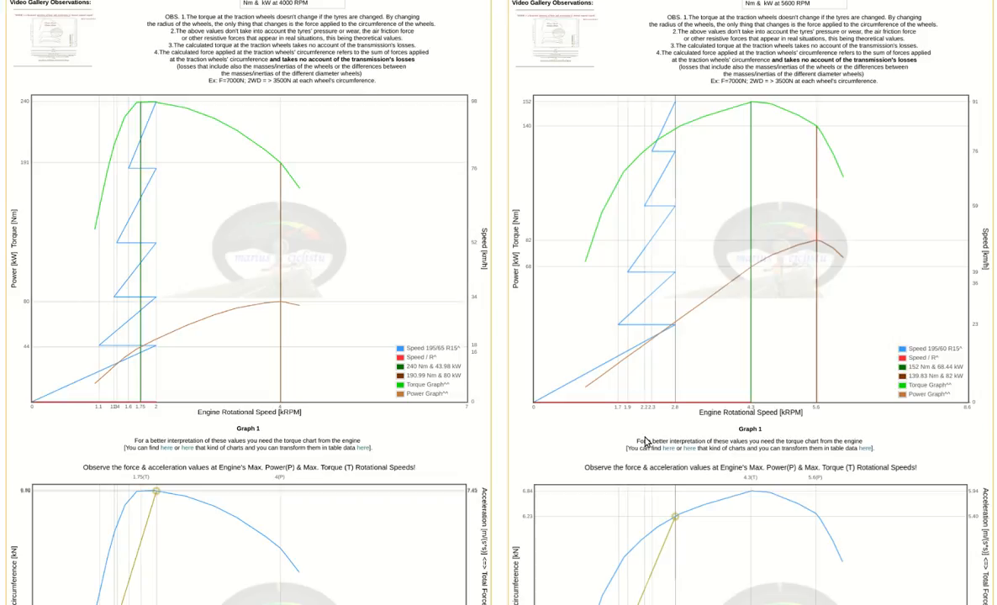
scroll(down, 3)
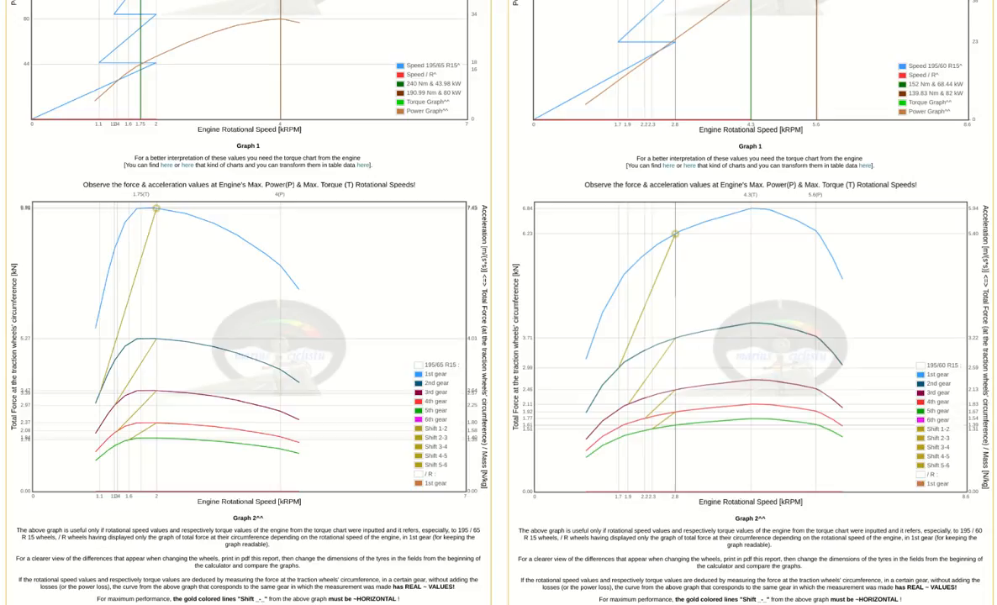
scroll(down, 3)
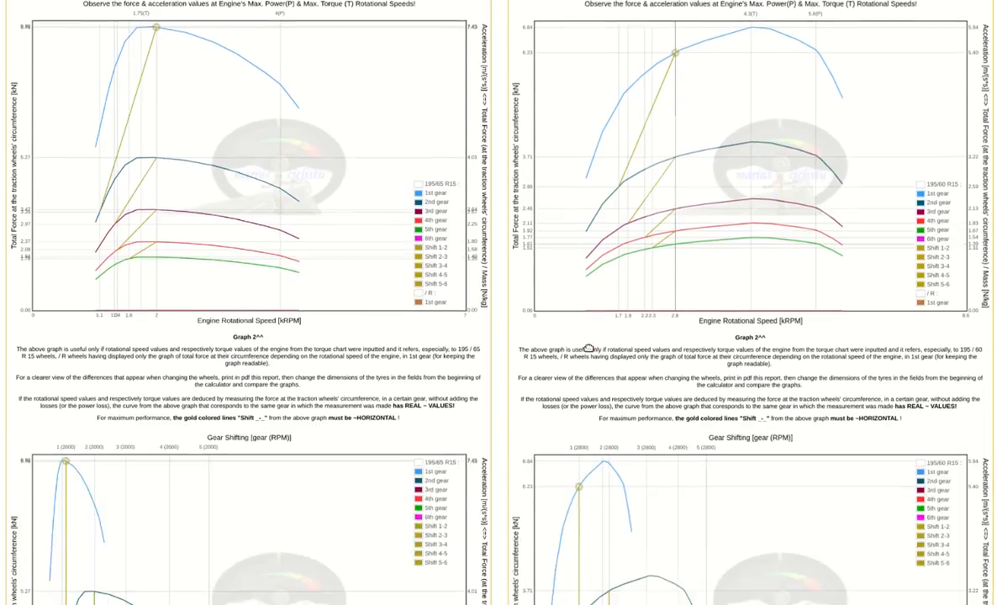
scroll(down, 3)
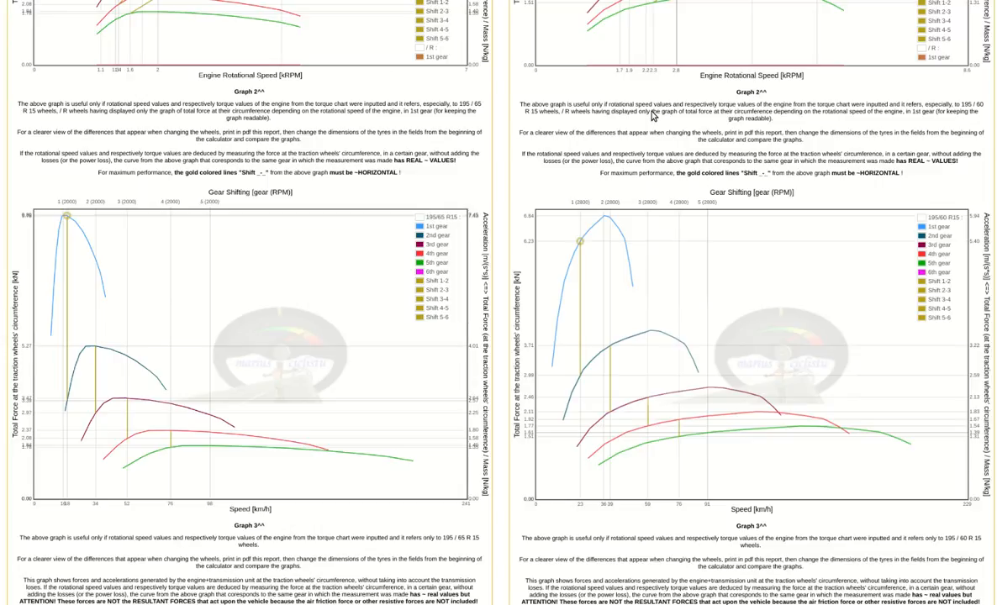